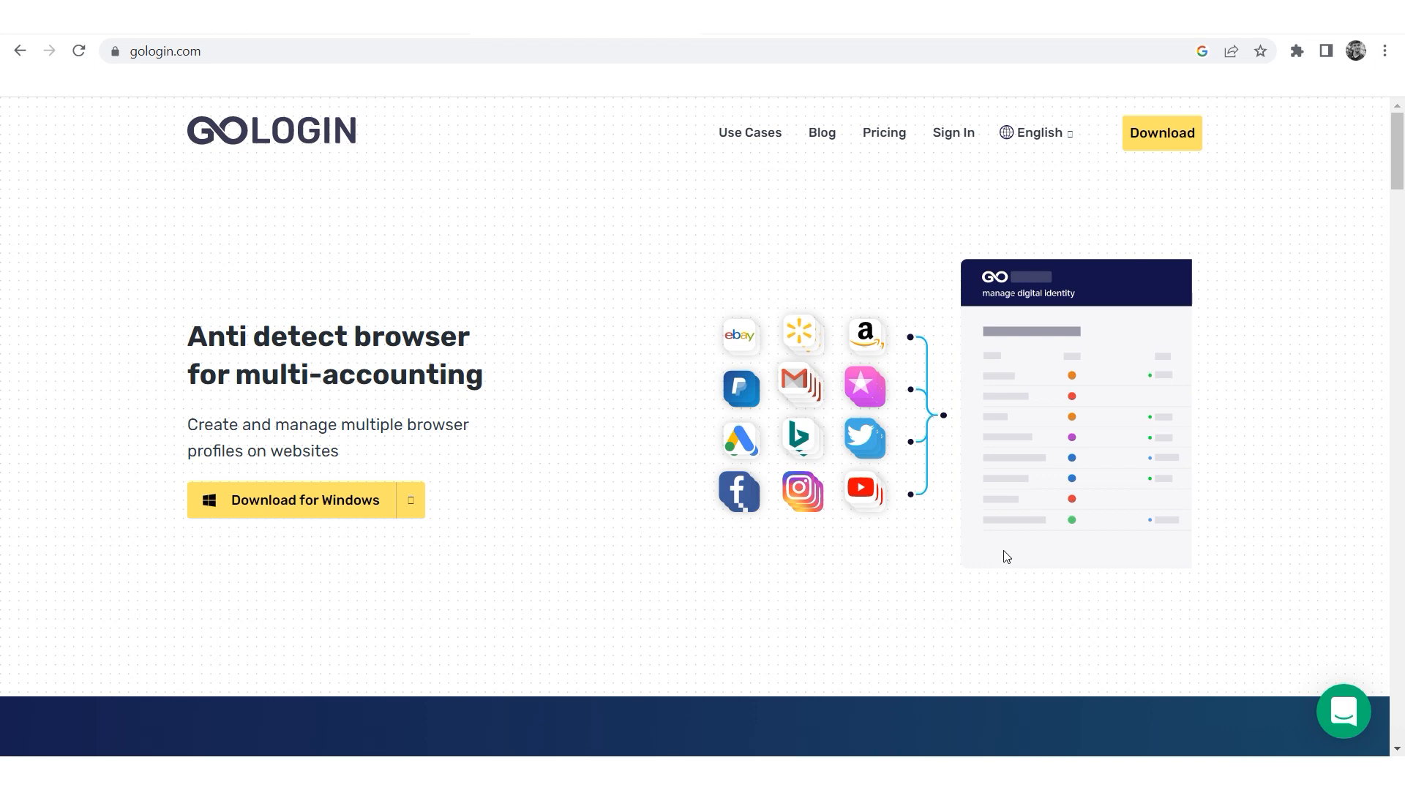
mouse_move(614, 283)
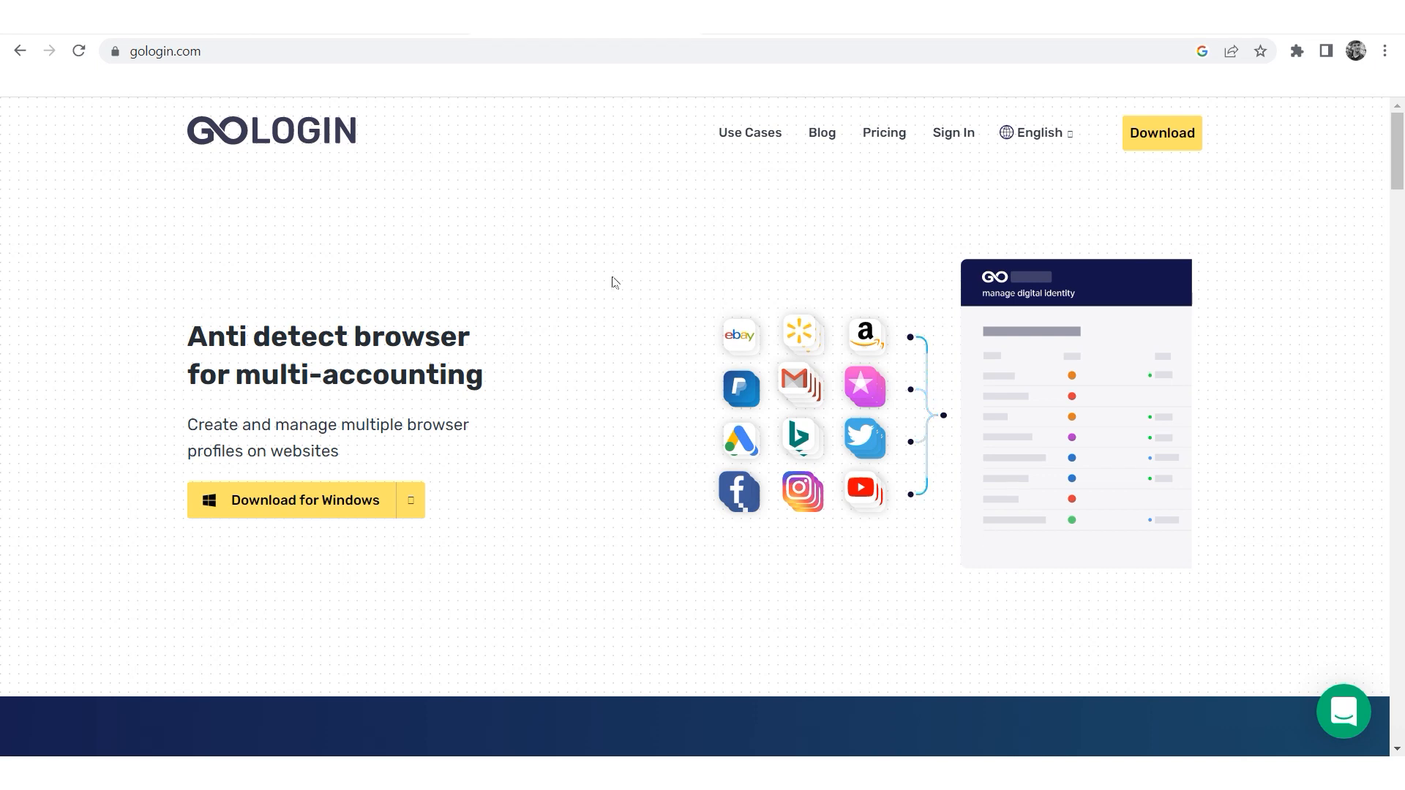
mouse_move(753, 295)
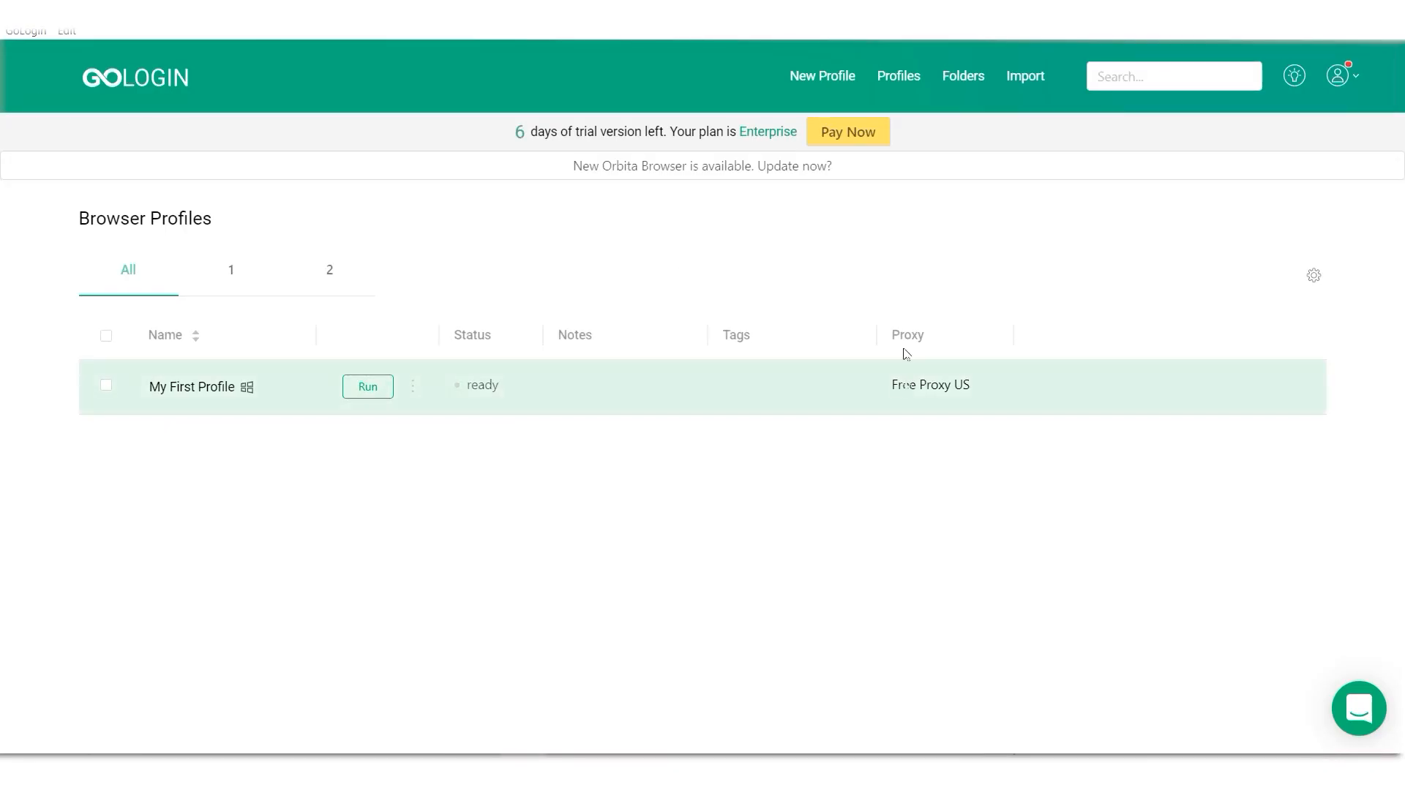
mouse_move(566, 479)
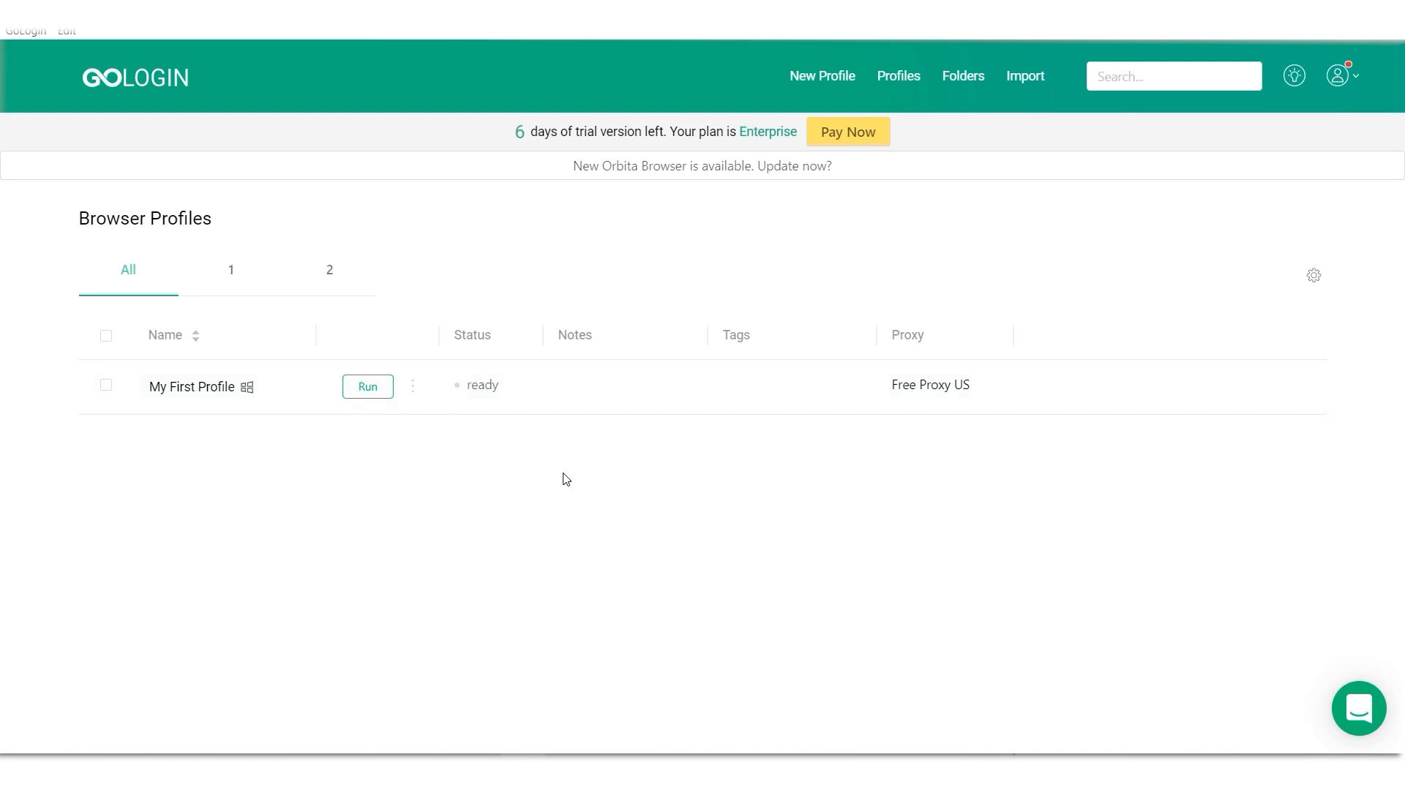
Create a new browser profile named '2222' and view its Proxy settings.
click(821, 76)
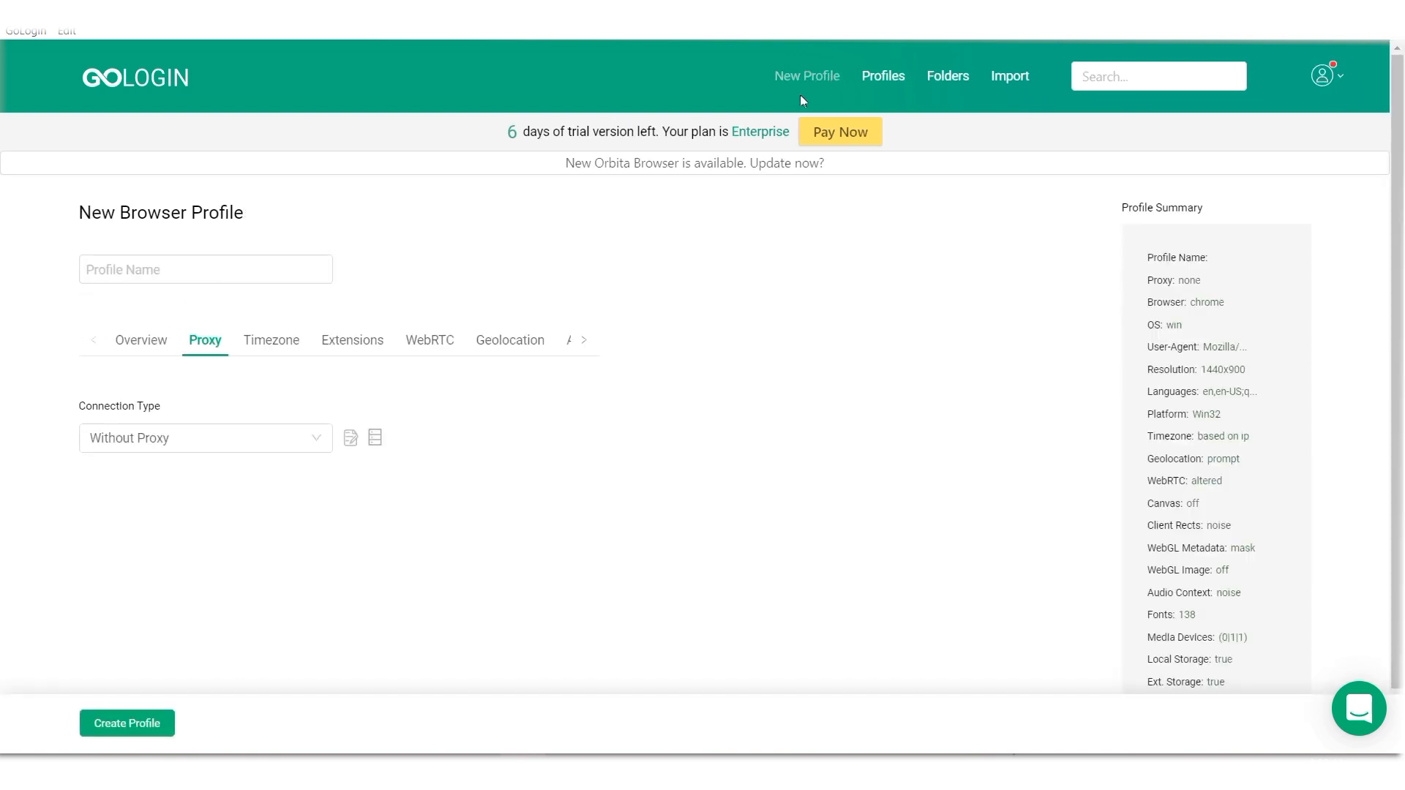
mouse_move(1150, 262)
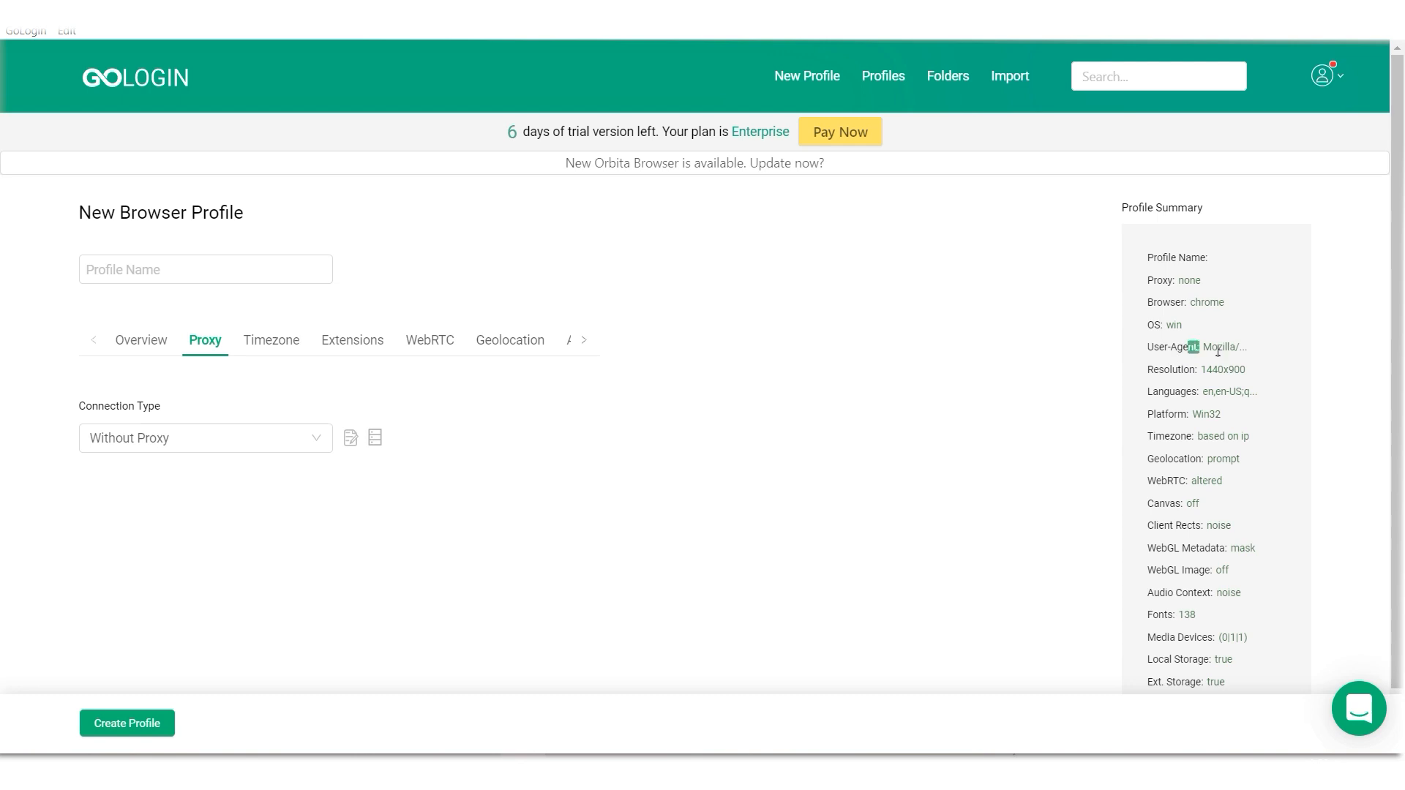
text(222)
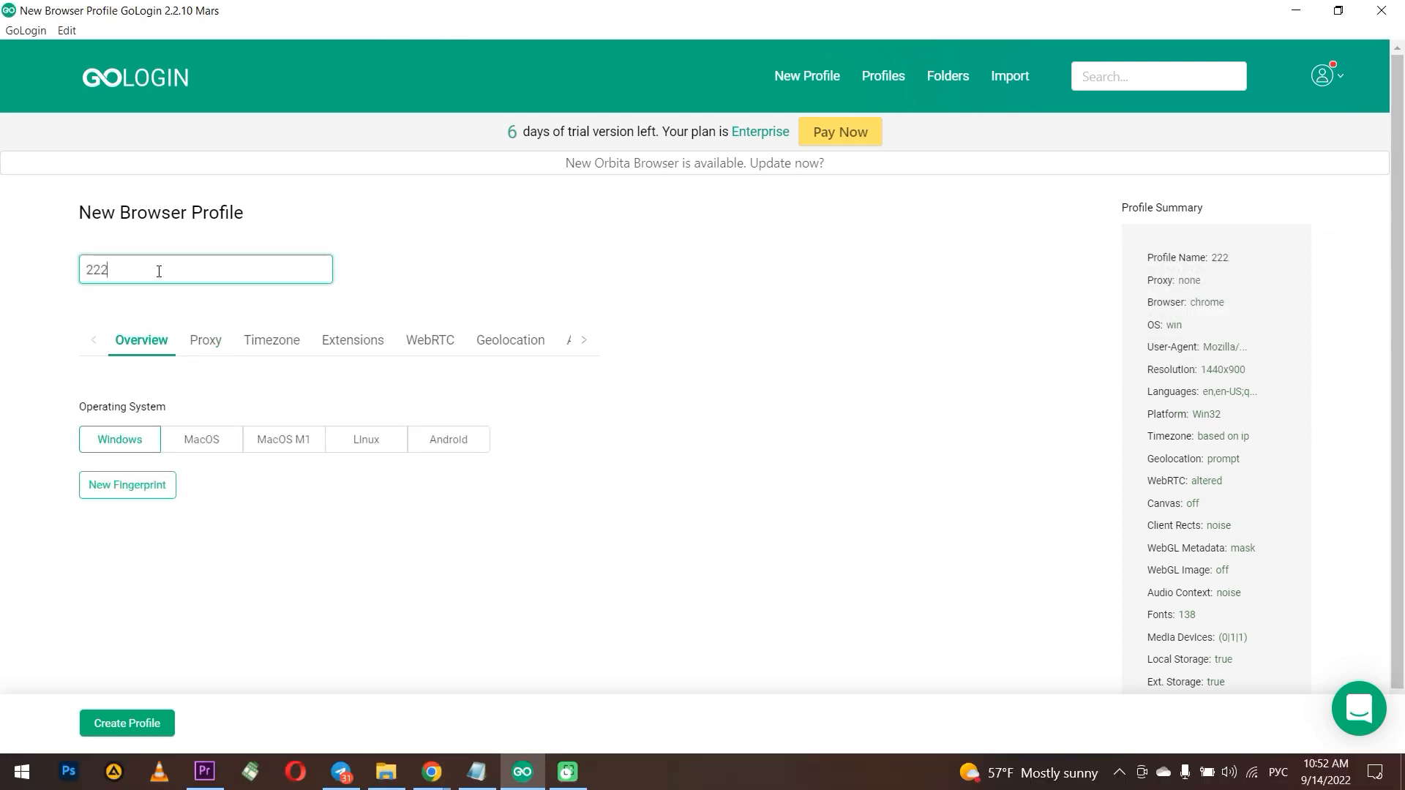
text(2)
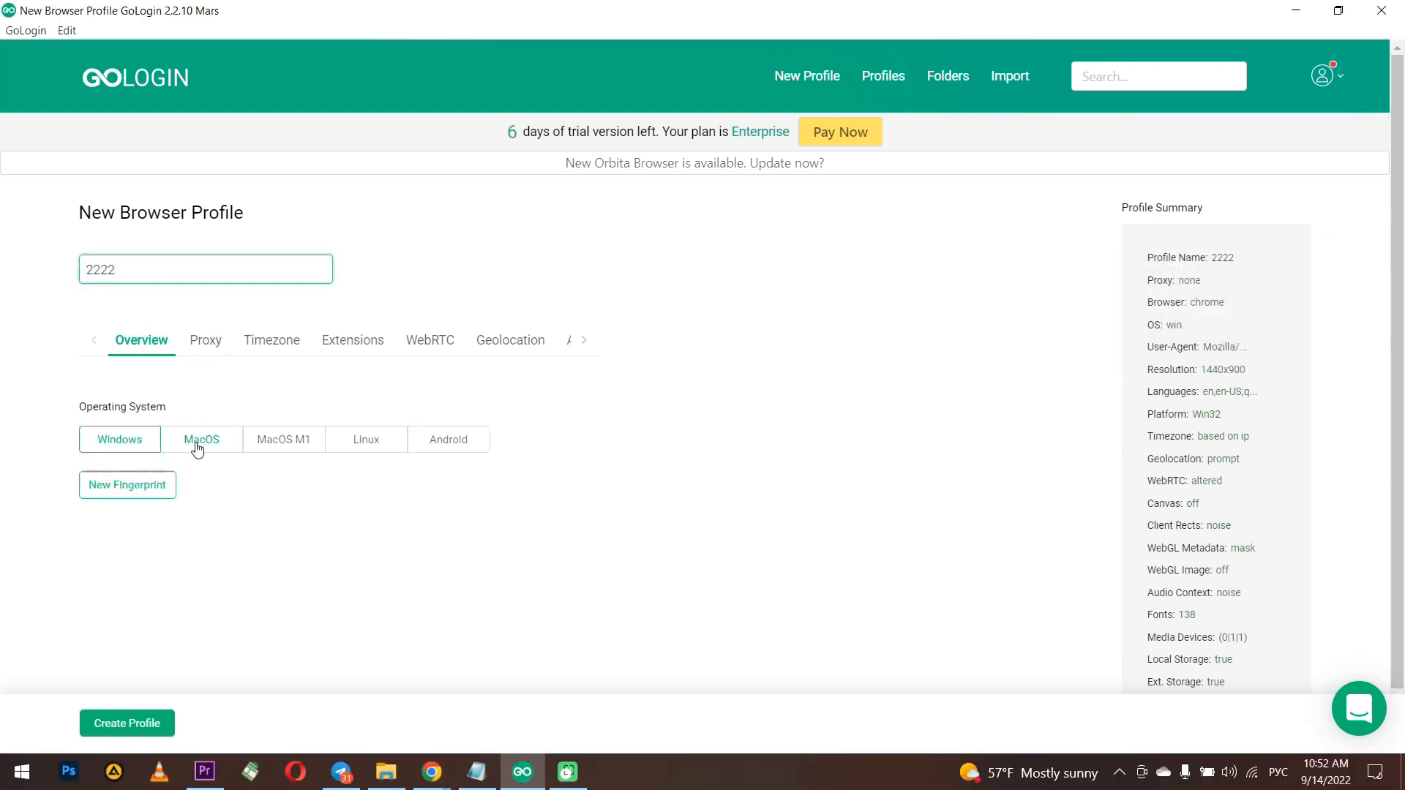
click(204, 339)
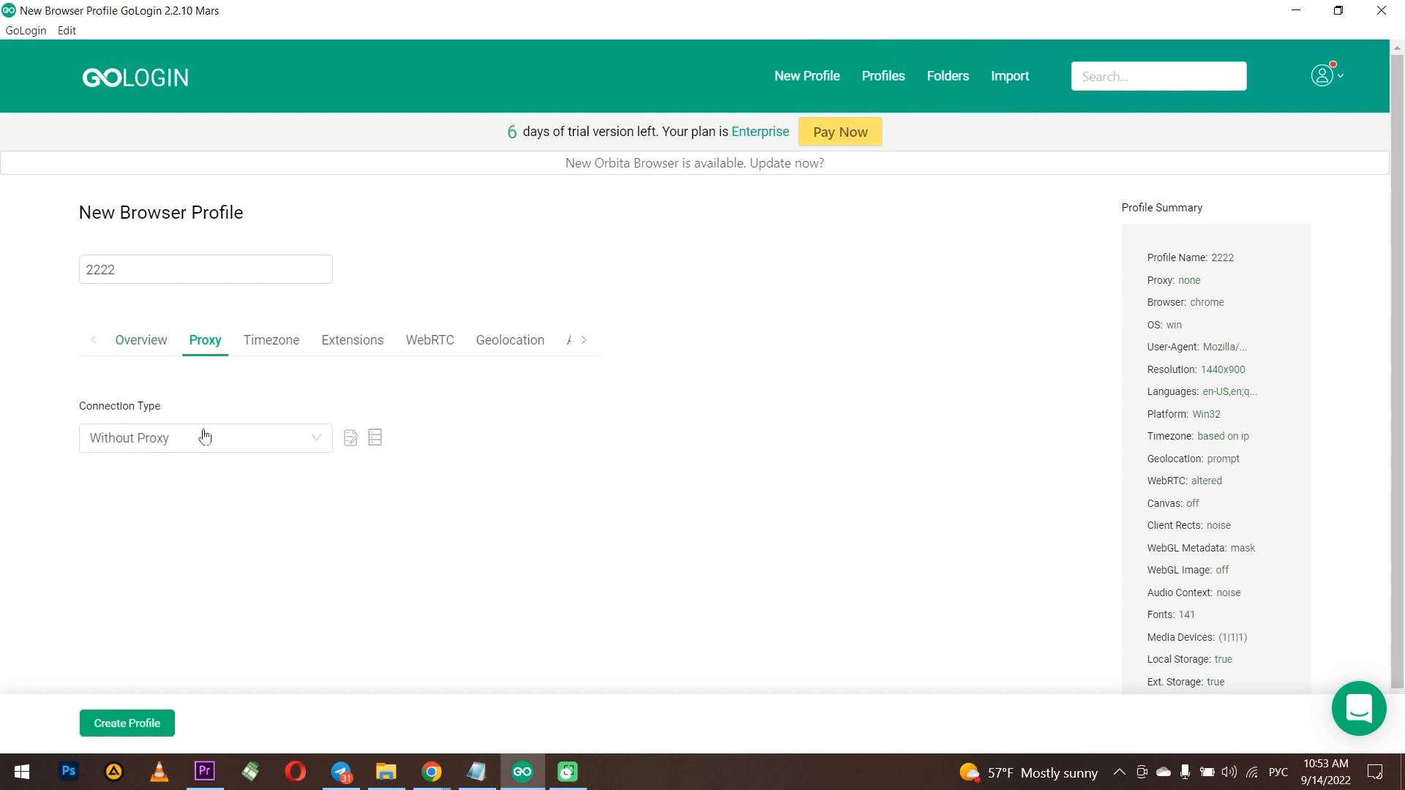
Change the profile's connection type to HTTP Proxy.
click(204, 439)
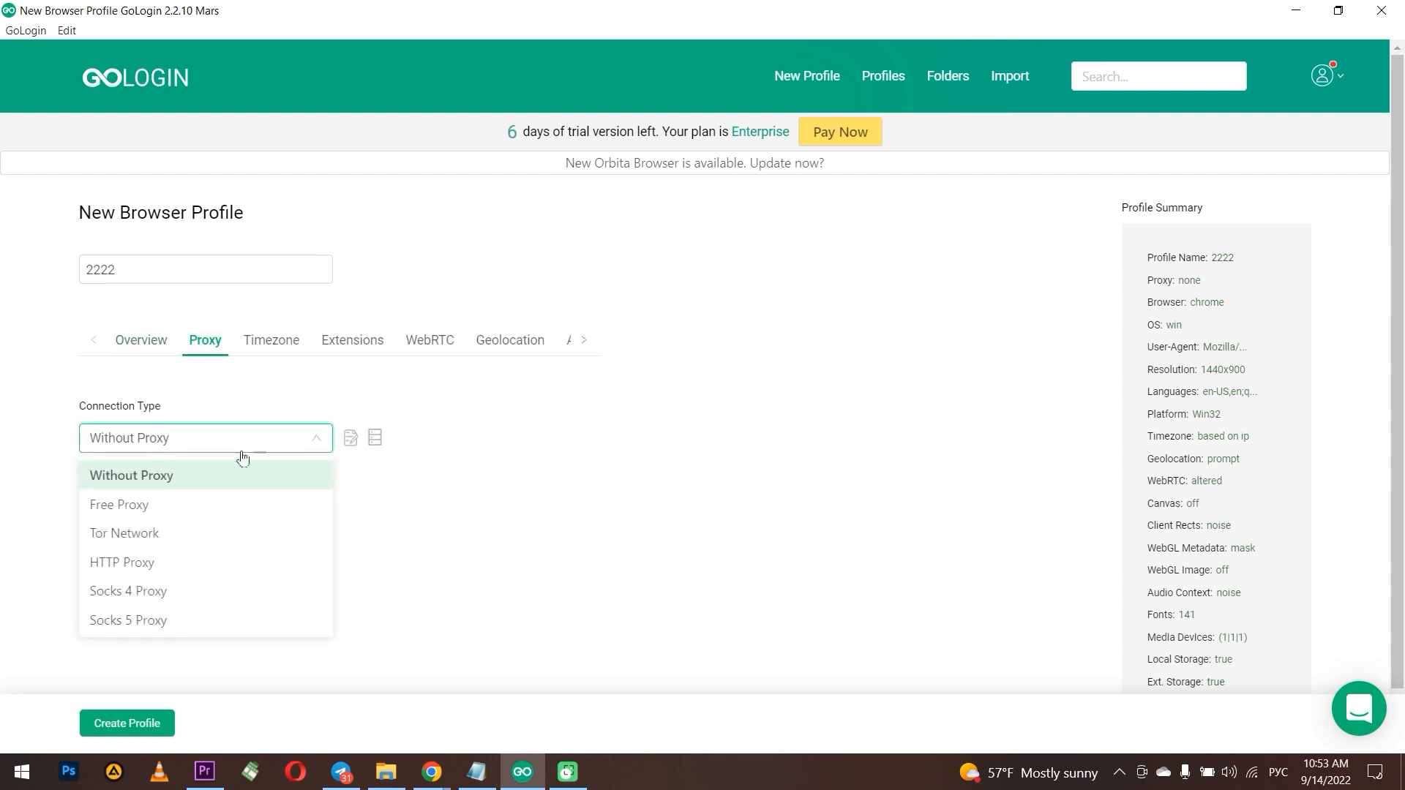
mouse_move(128, 590)
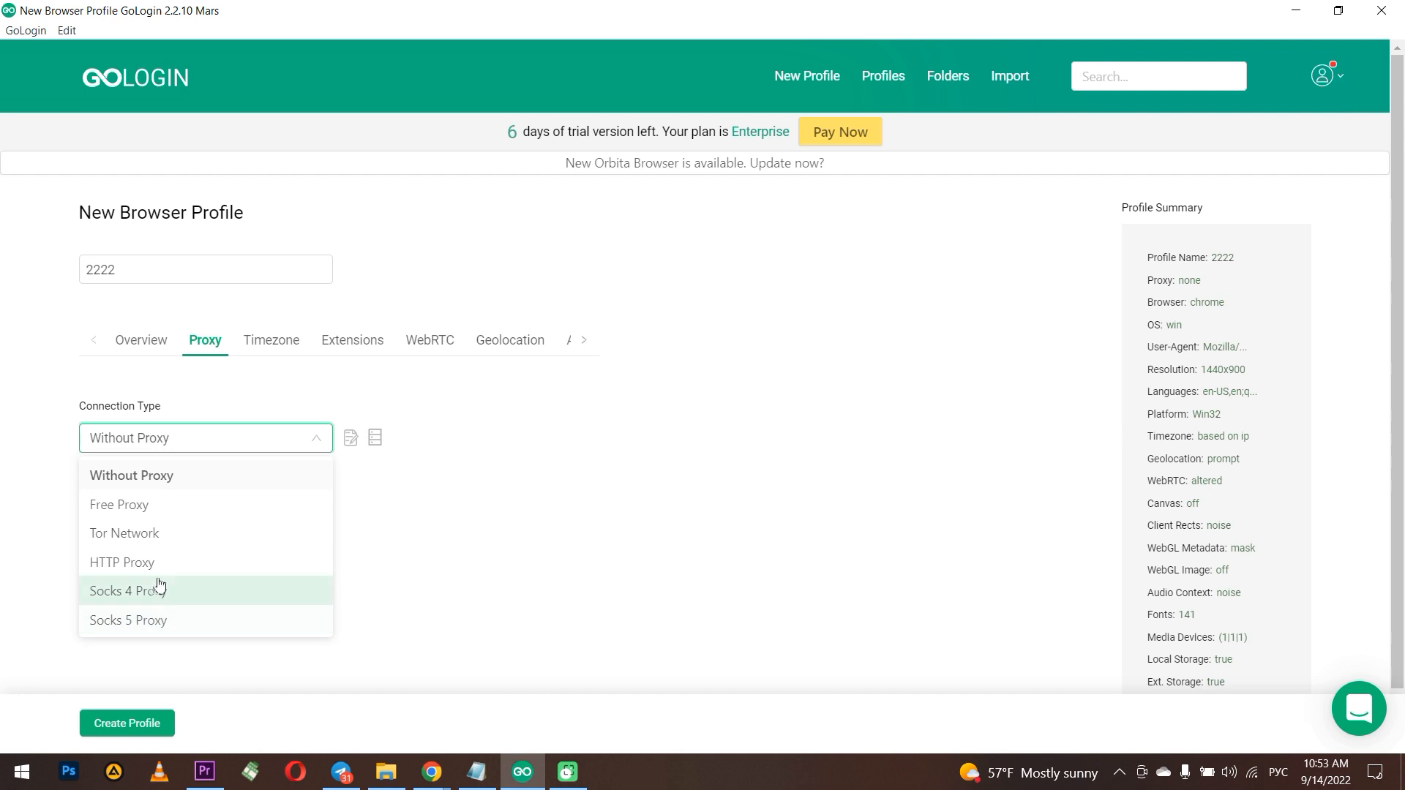
mouse_move(189, 504)
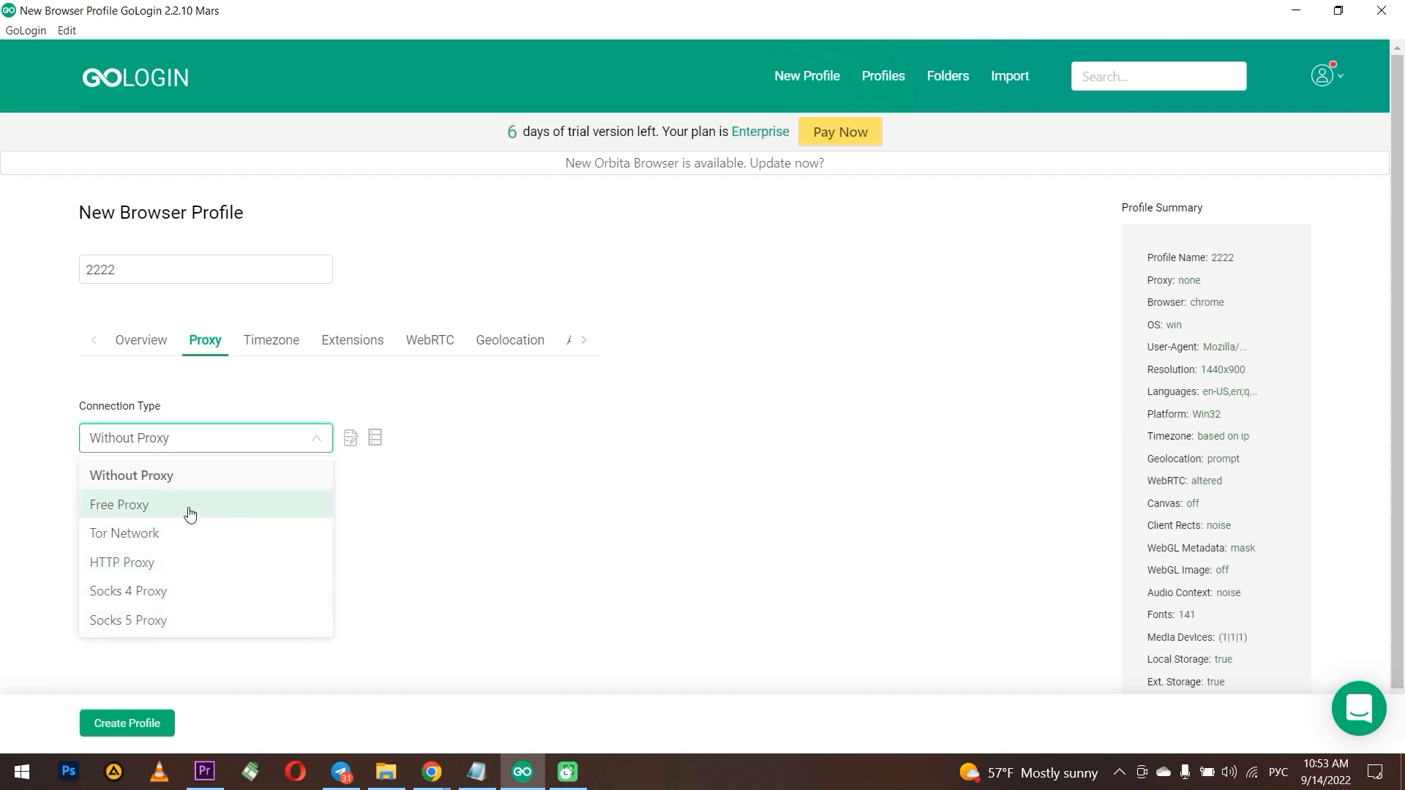
click(118, 504)
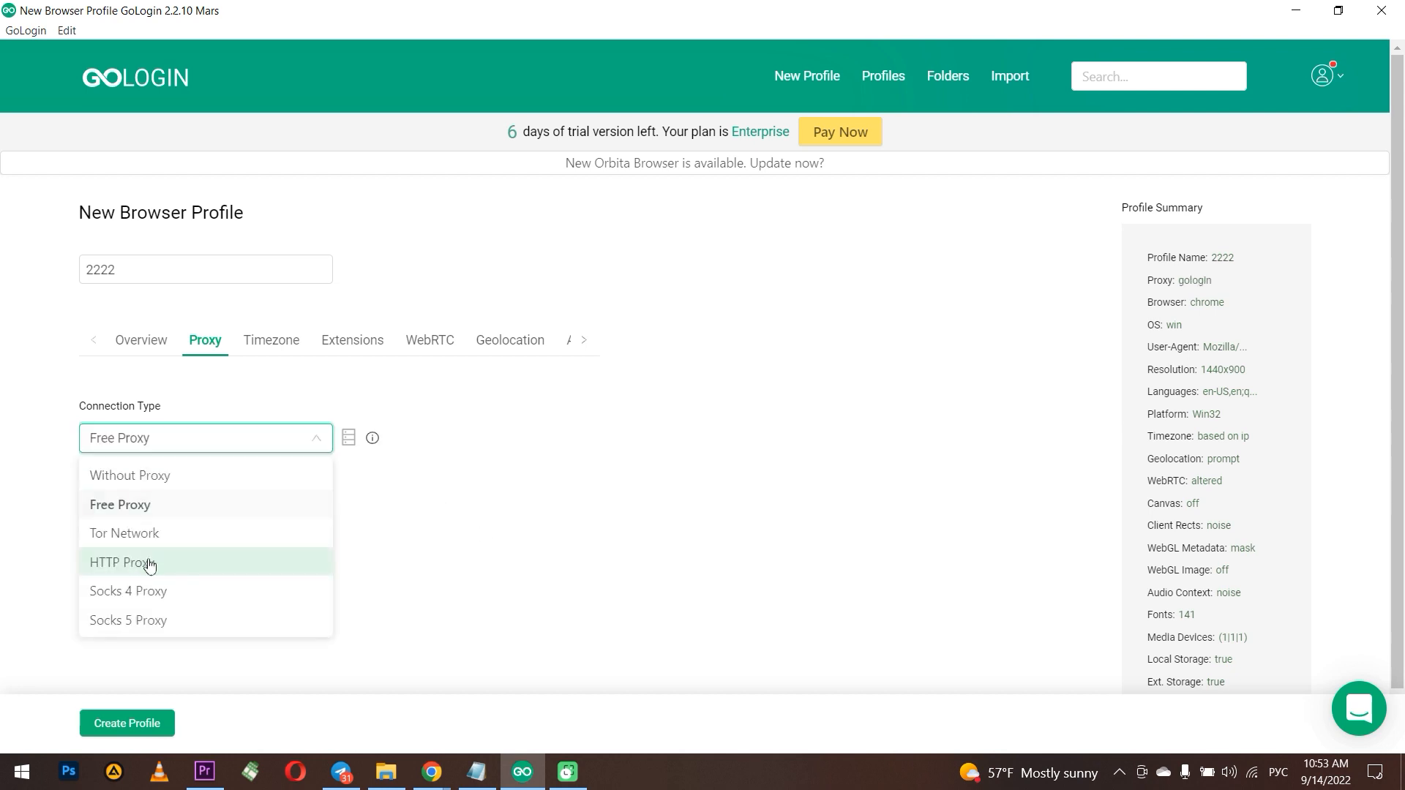
click(124, 563)
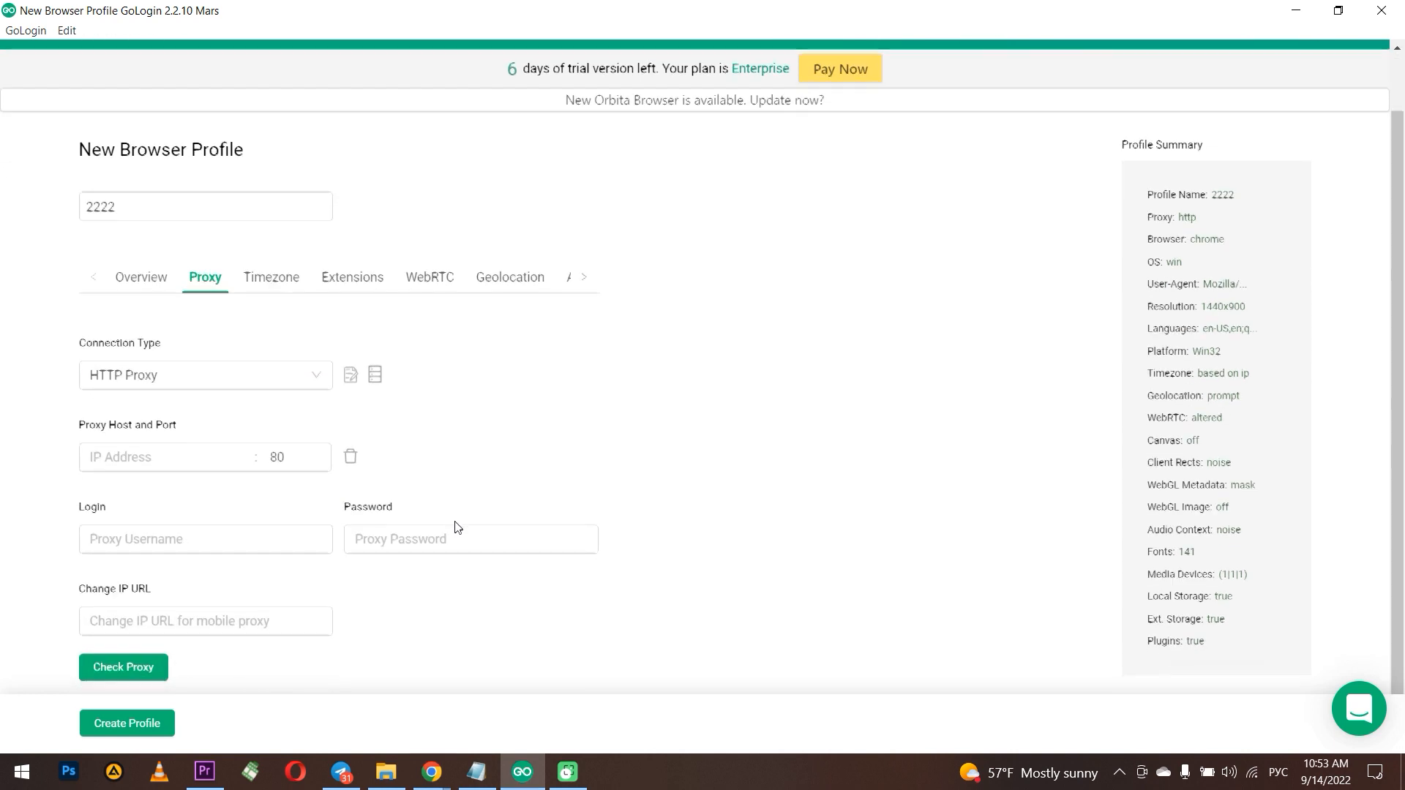
Enter the HTTP proxy host, port, login, password and change-IP URL, then check the proxy successfully.
click(204, 619)
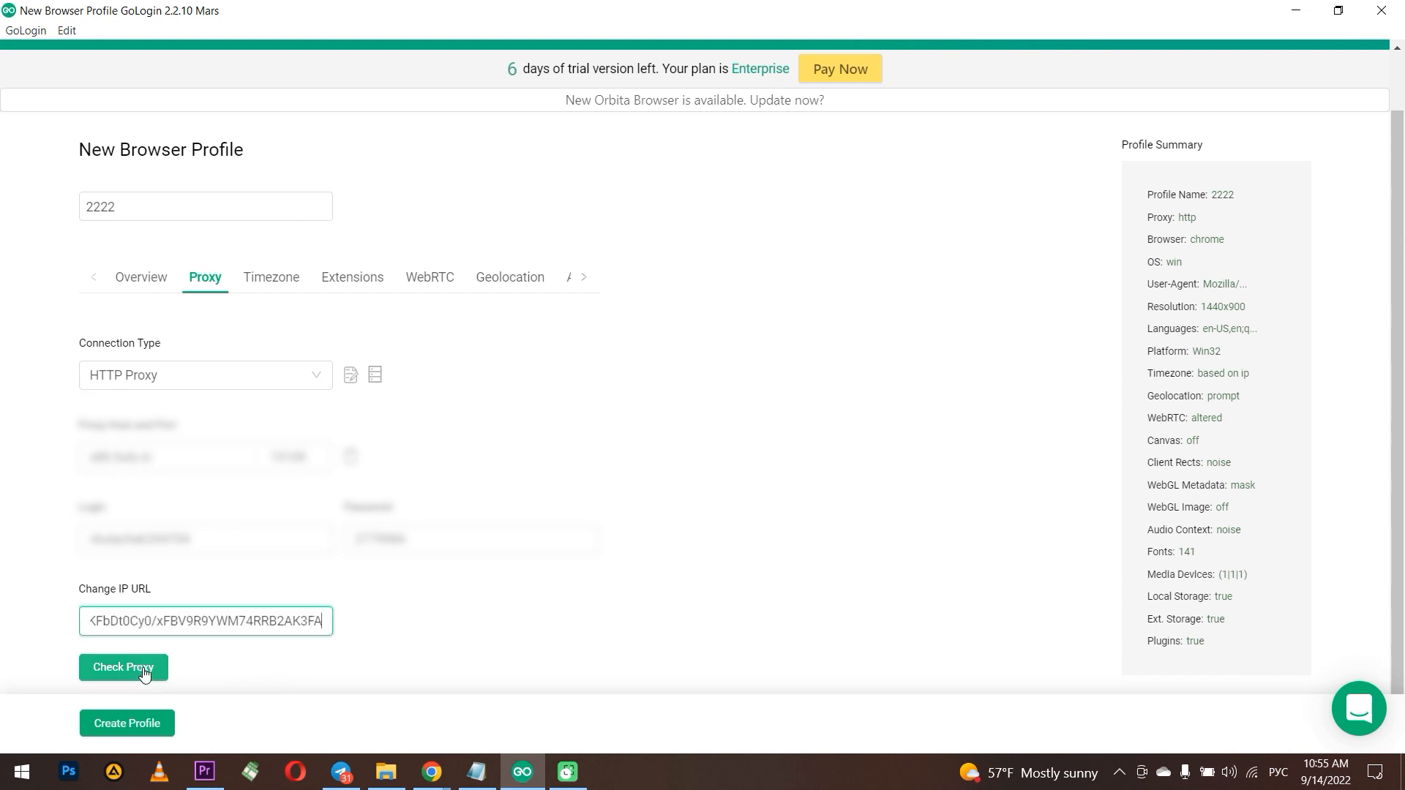
click(123, 667)
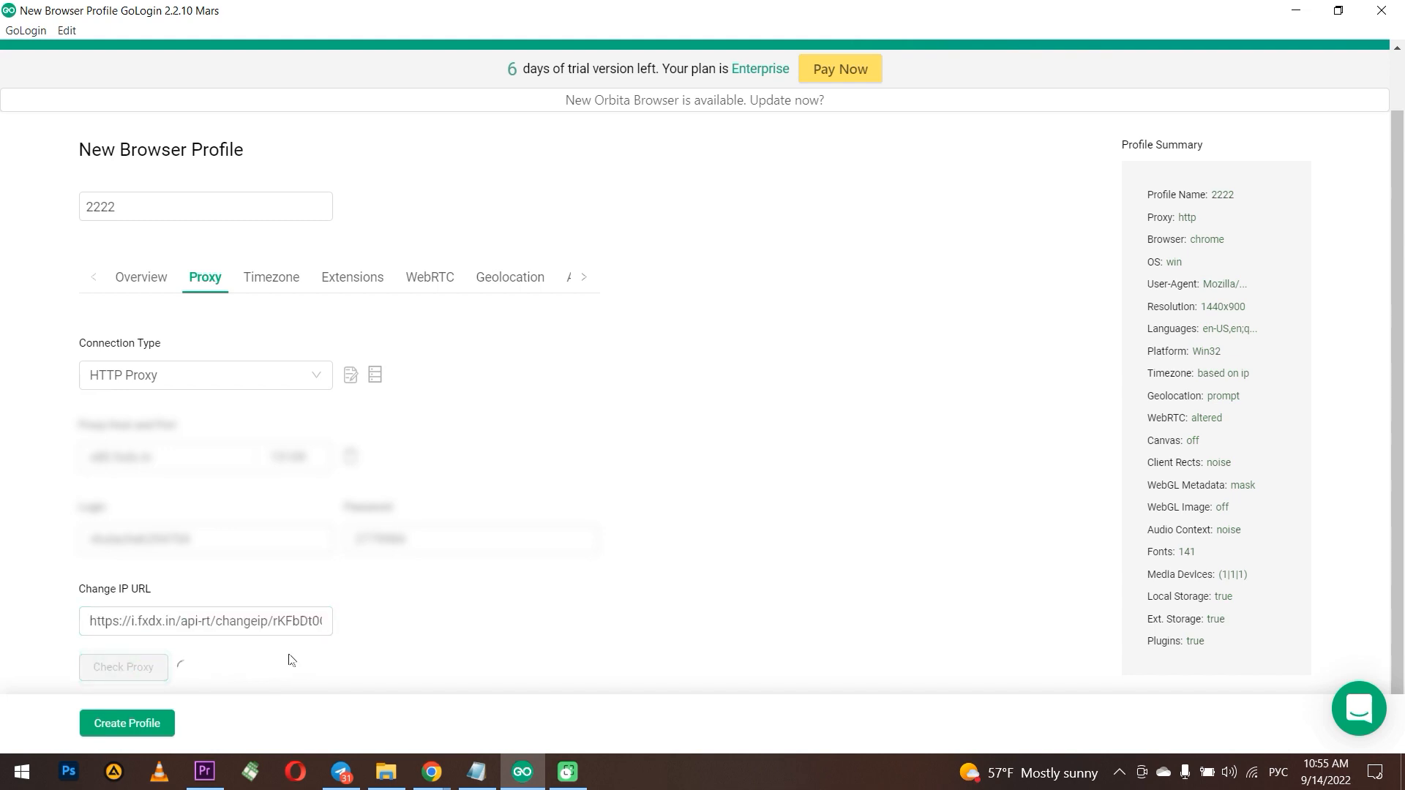
mouse_move(339, 654)
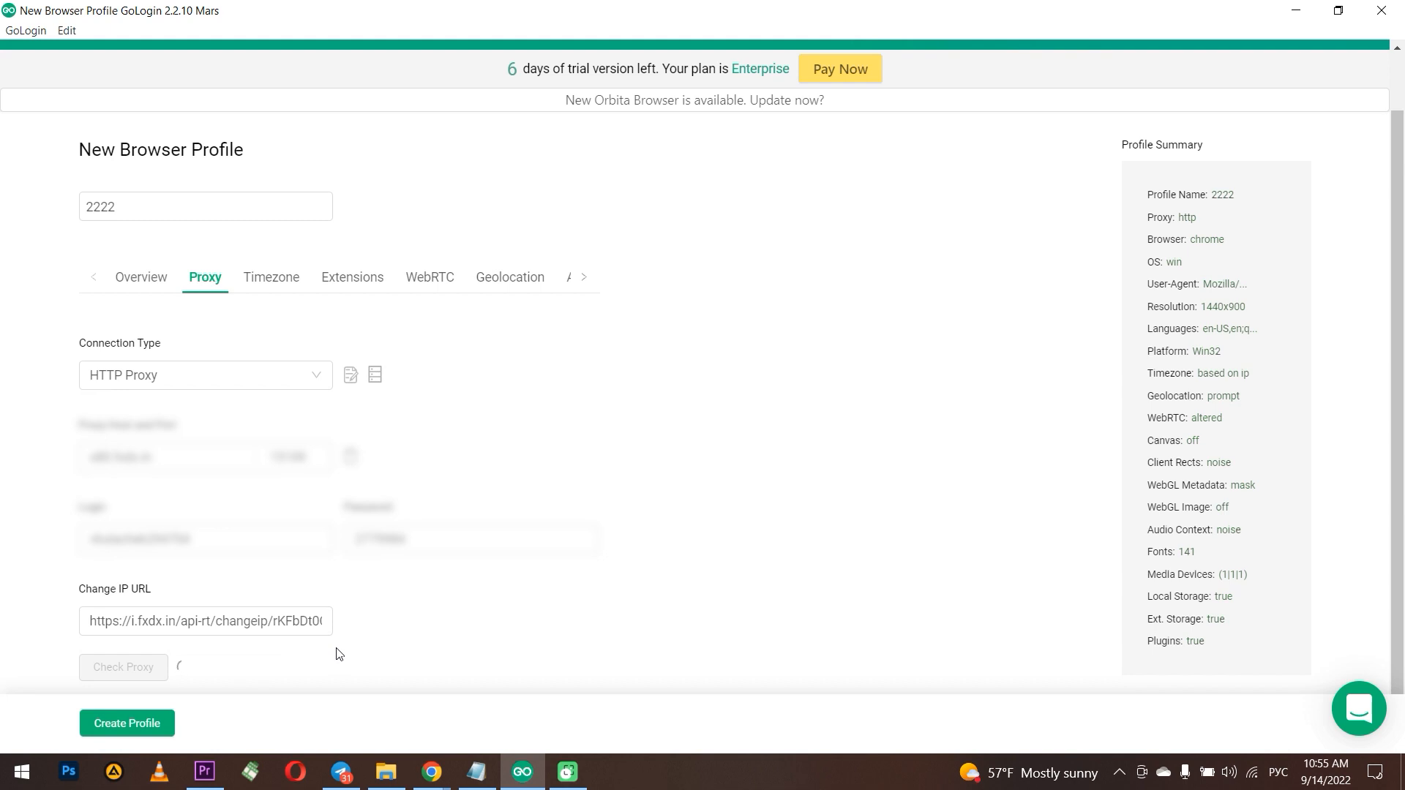
click(123, 666)
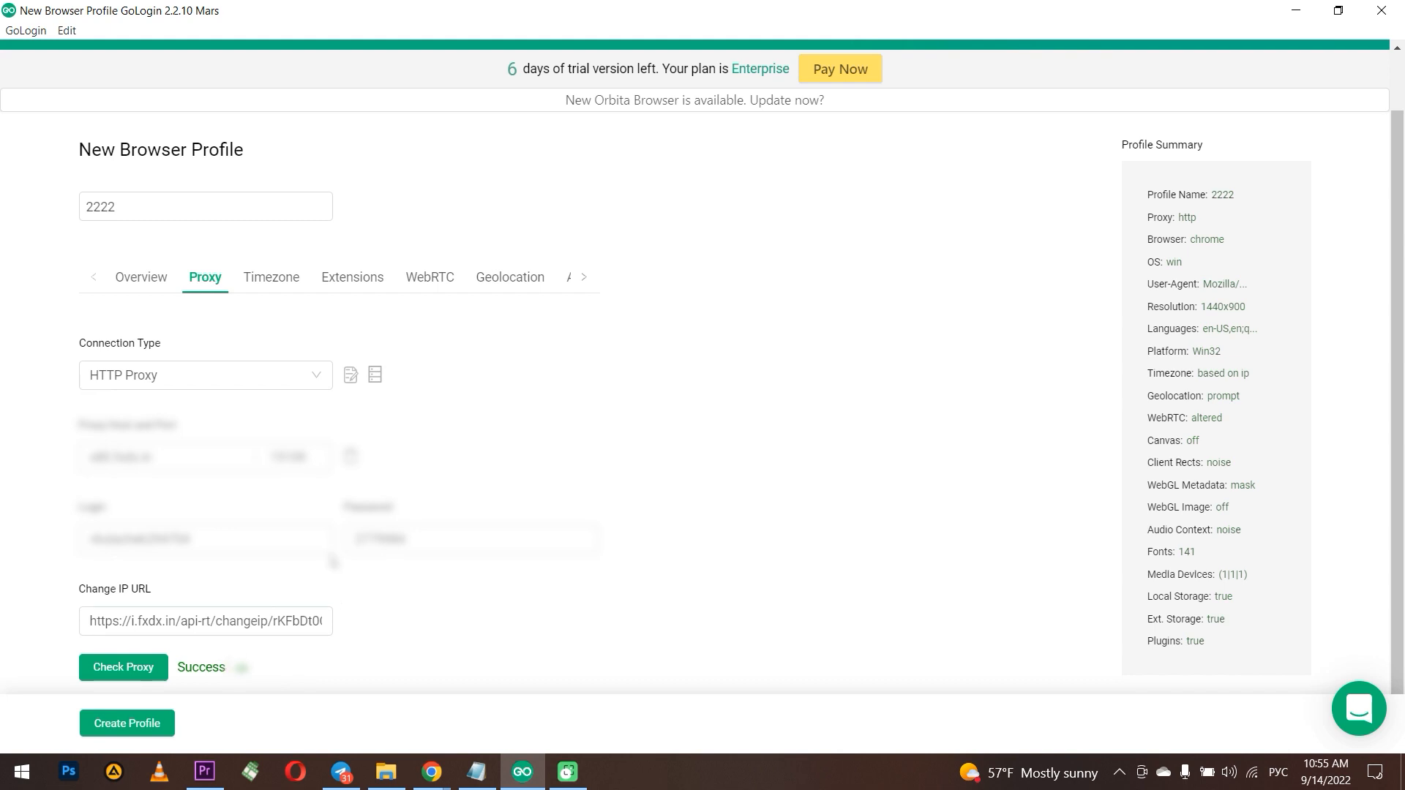
mouse_move(271, 276)
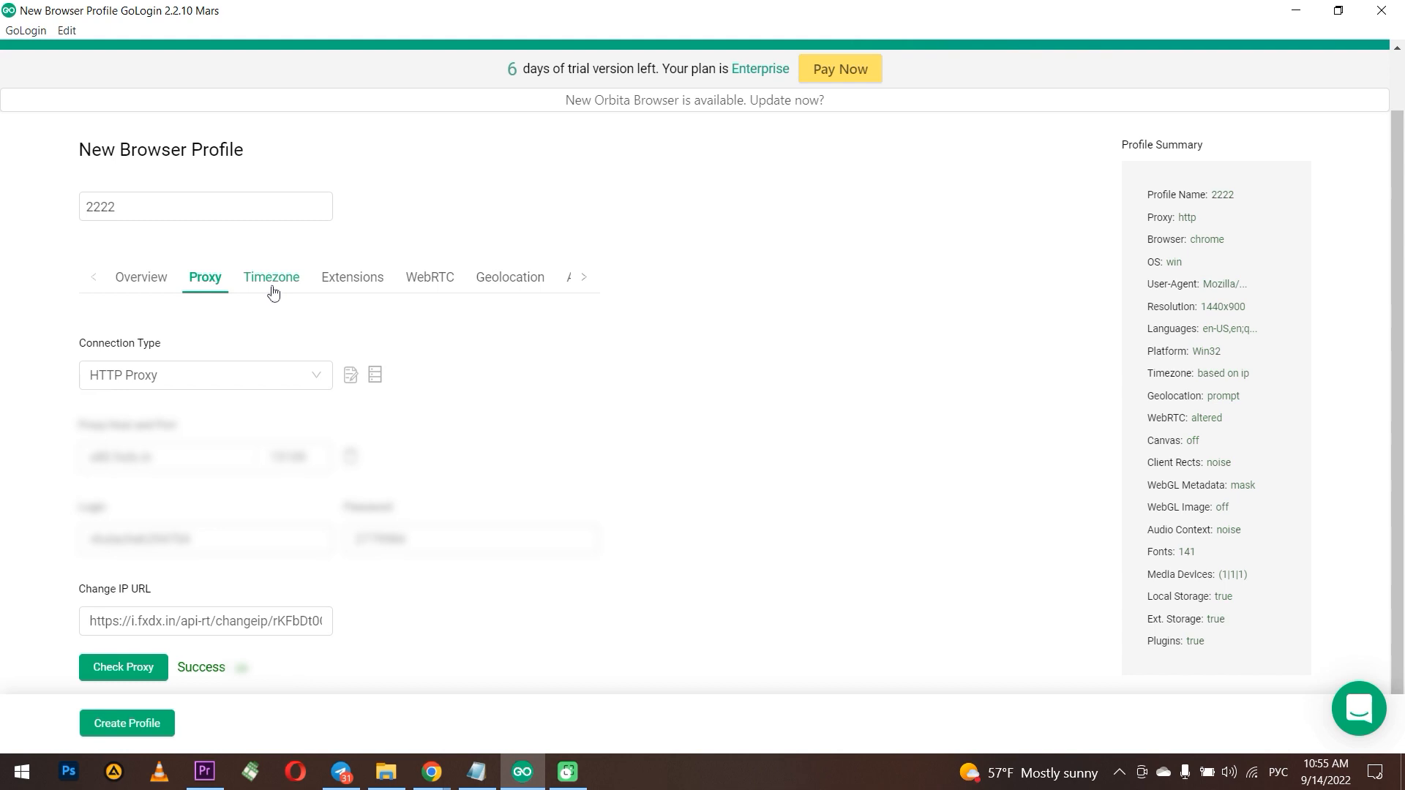
Create profile 2222 and select it in the browser profile list.
click(539, 87)
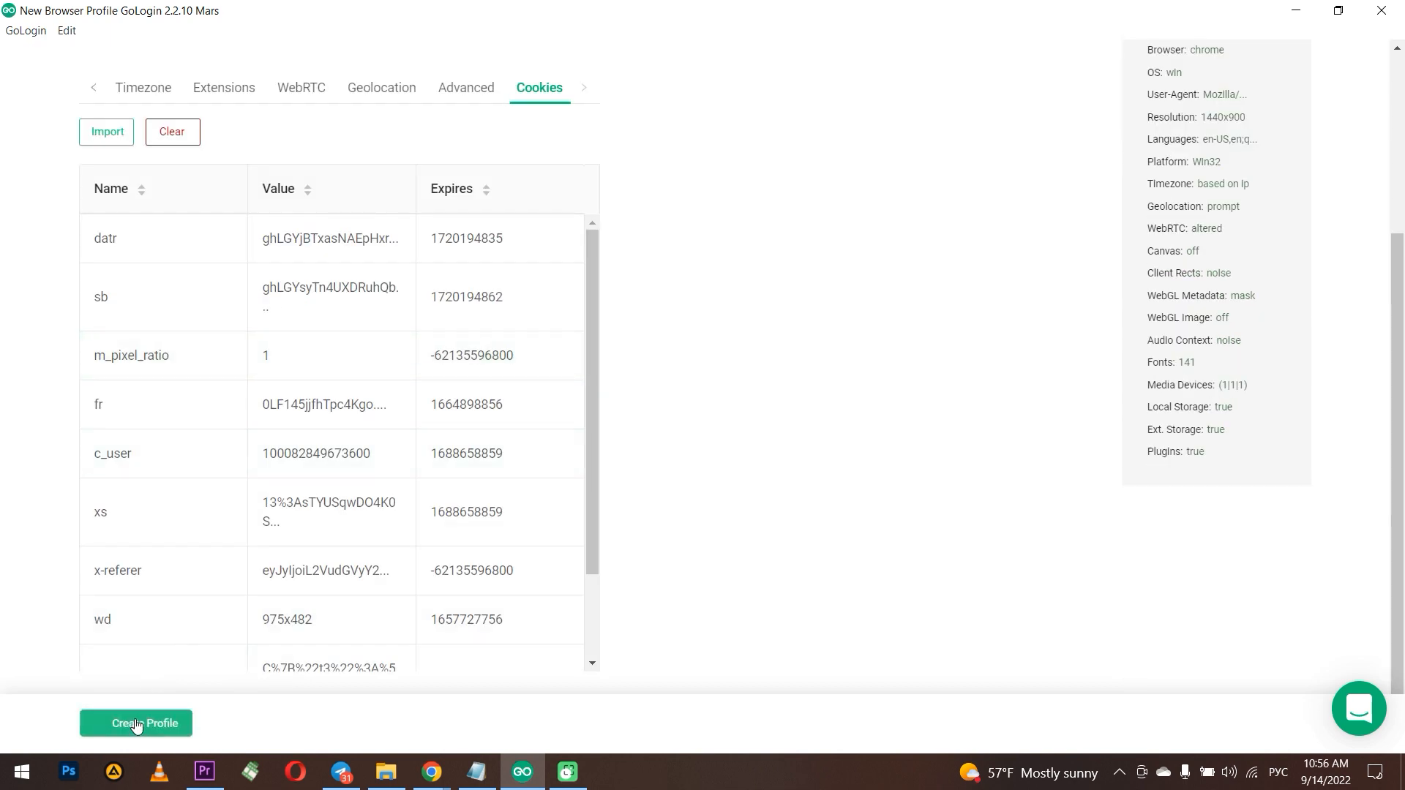
click(135, 723)
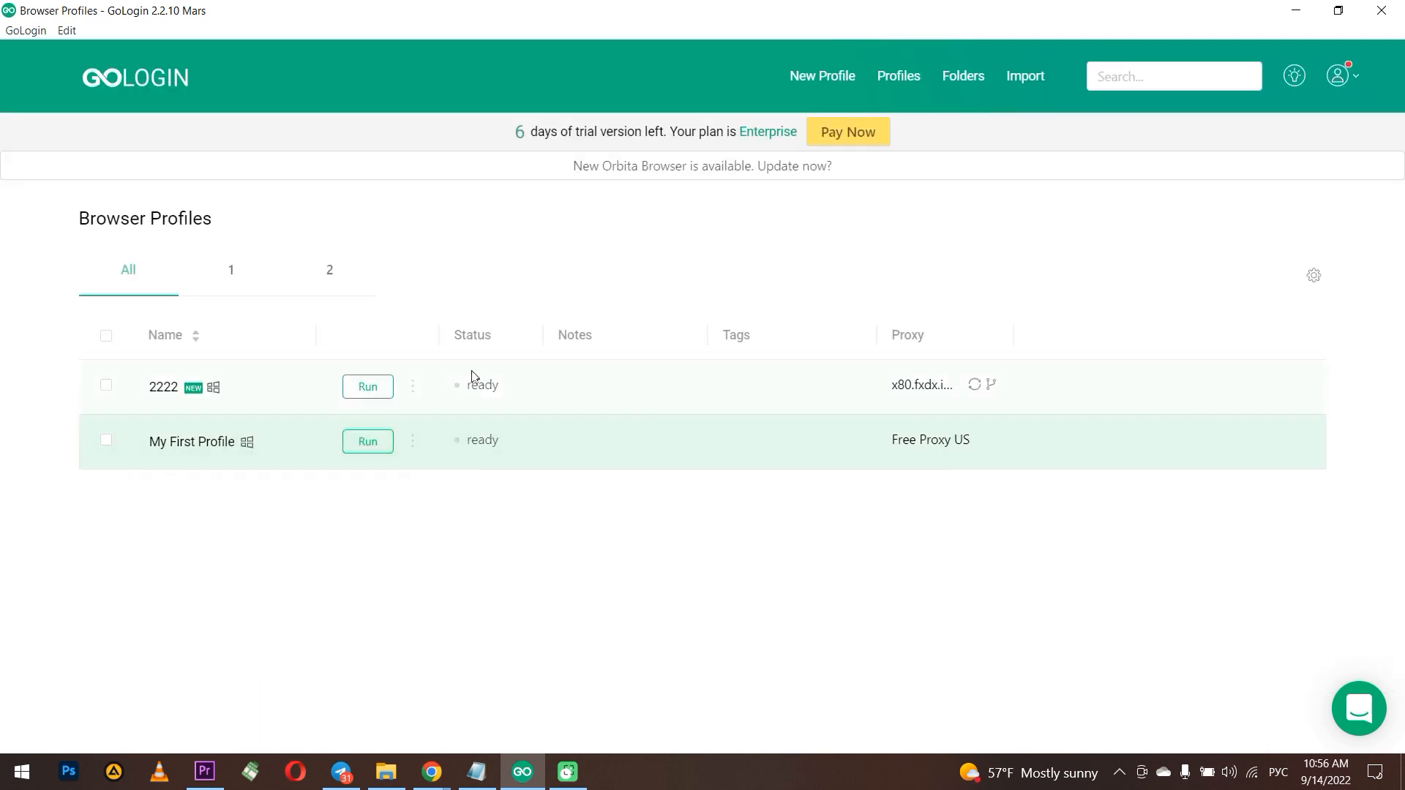
click(106, 384)
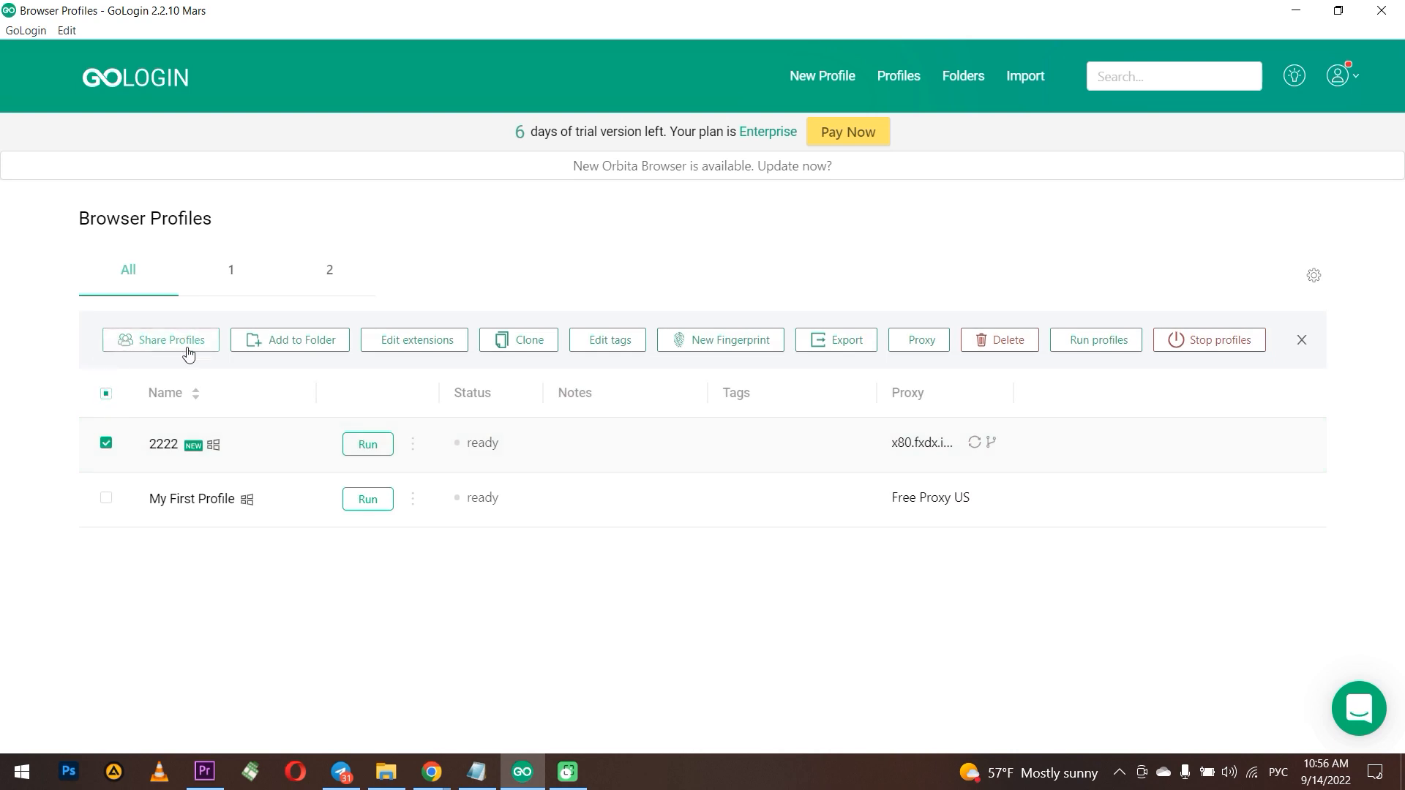
mouse_move(546, 348)
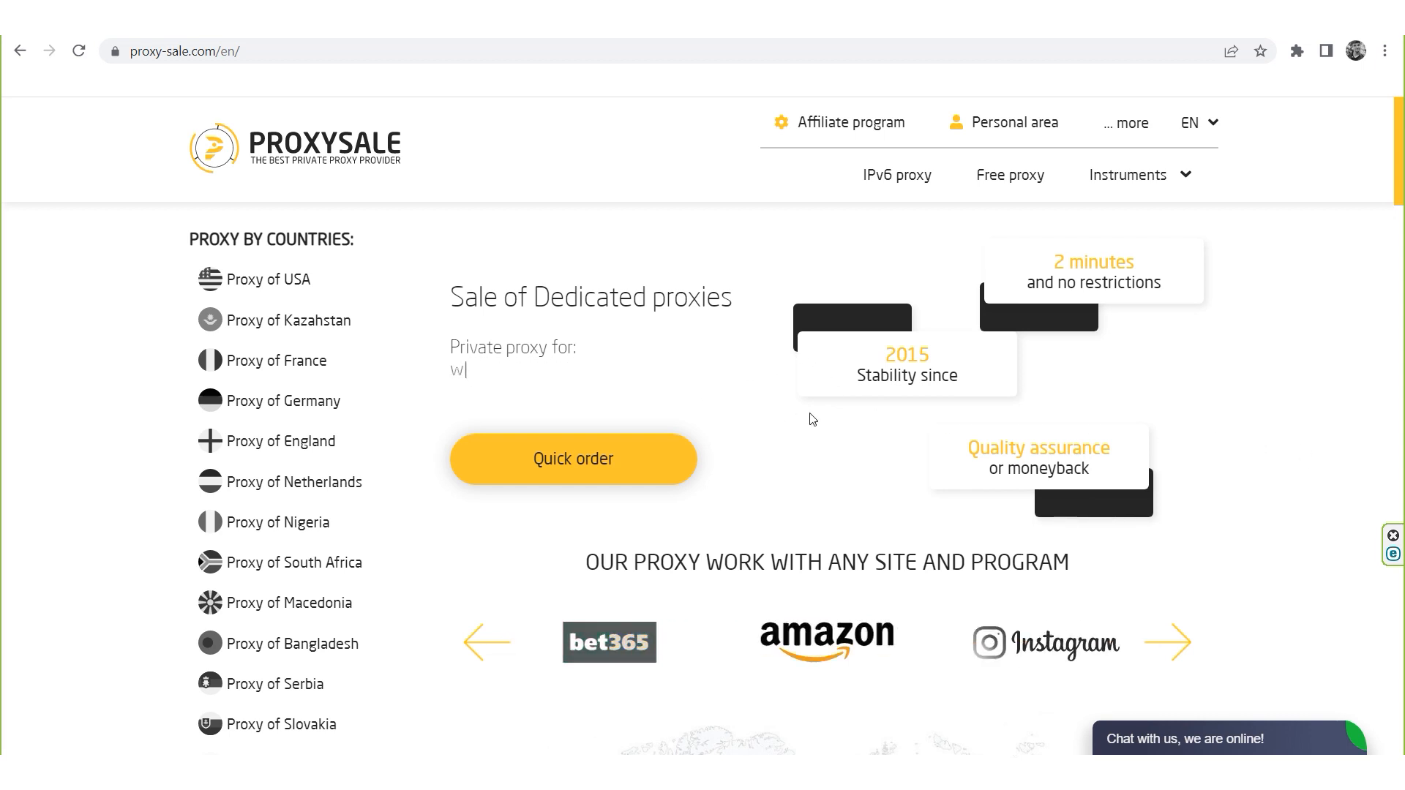
Scroll proxy-sale.com past per-country proxy prices to client reviews and blog posts.
scroll(down, 3)
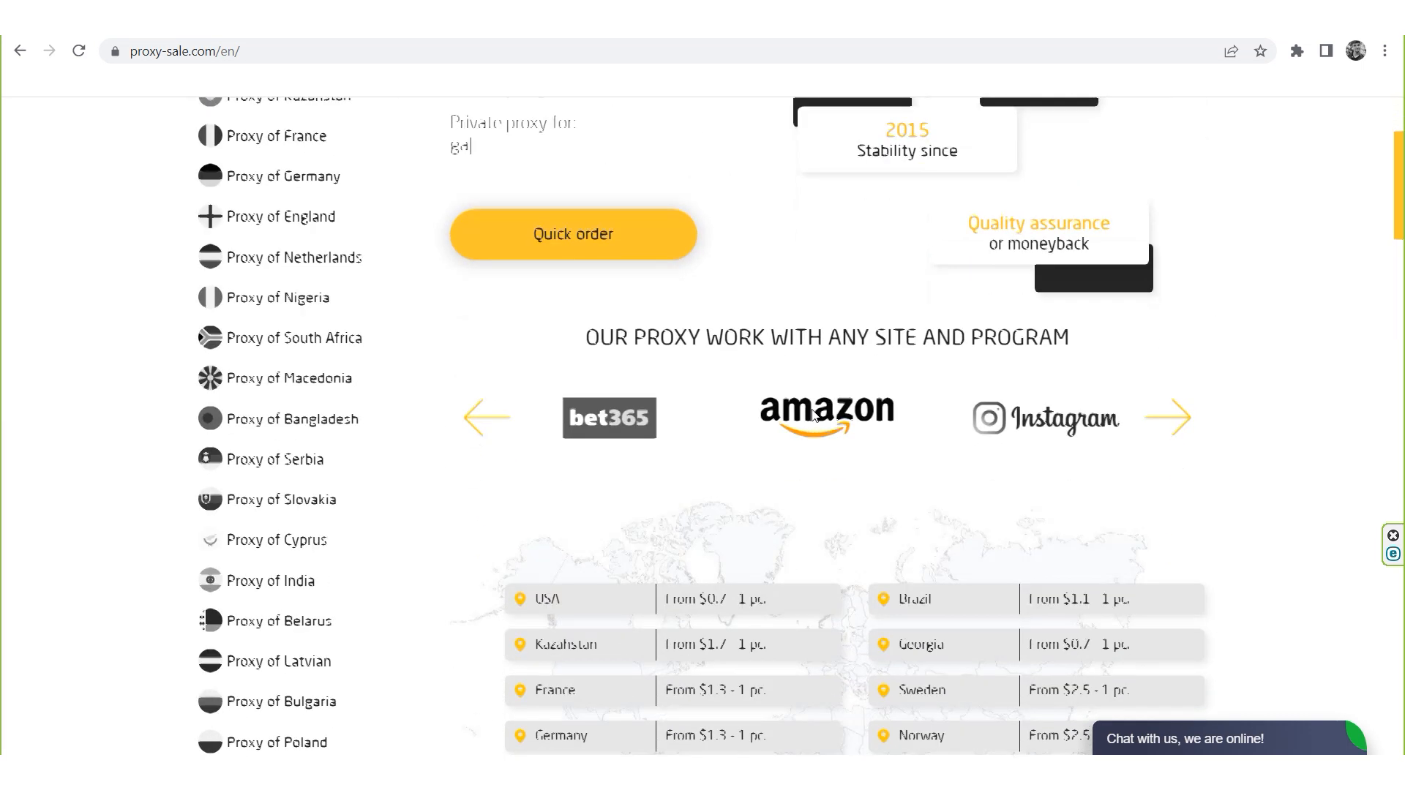
scroll(down, 3)
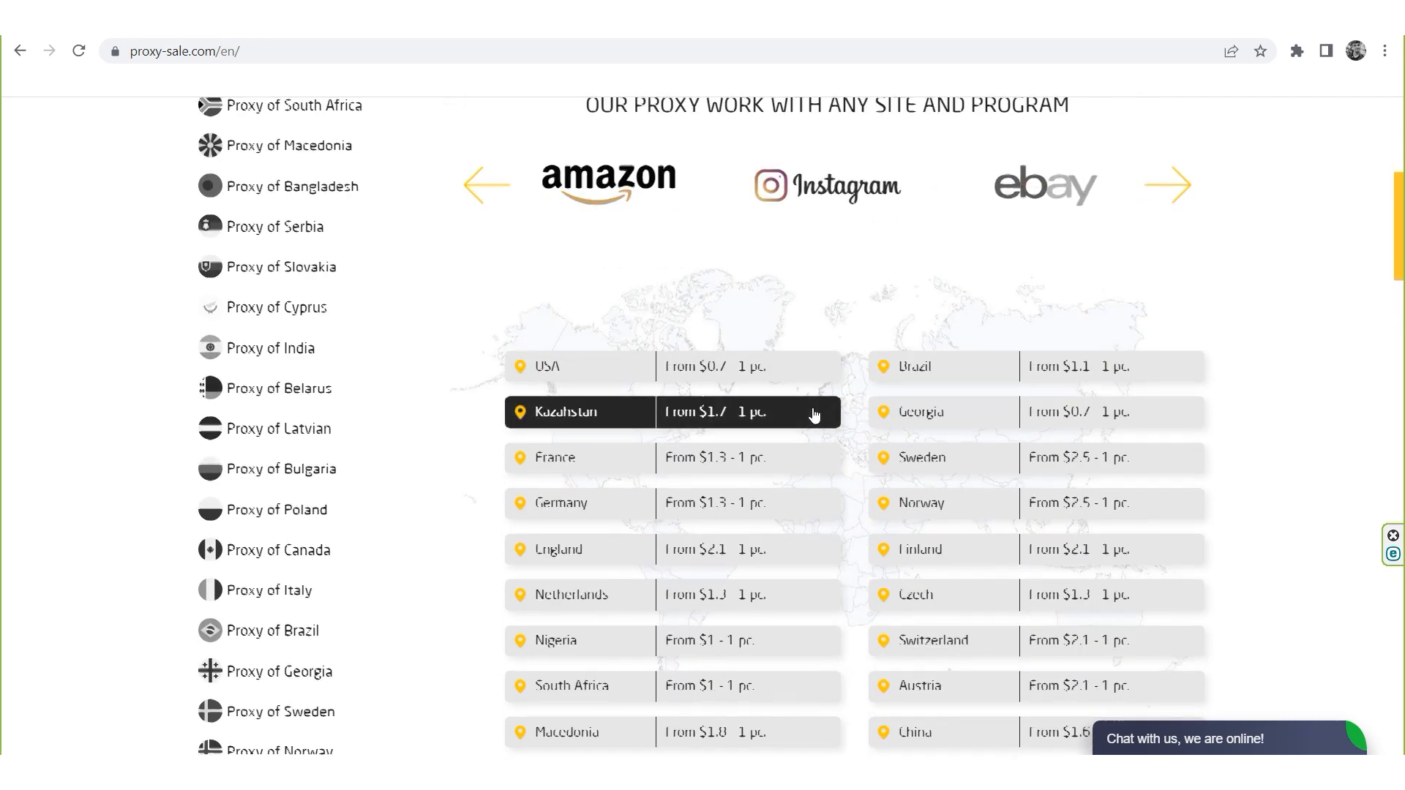
scroll(down, 3)
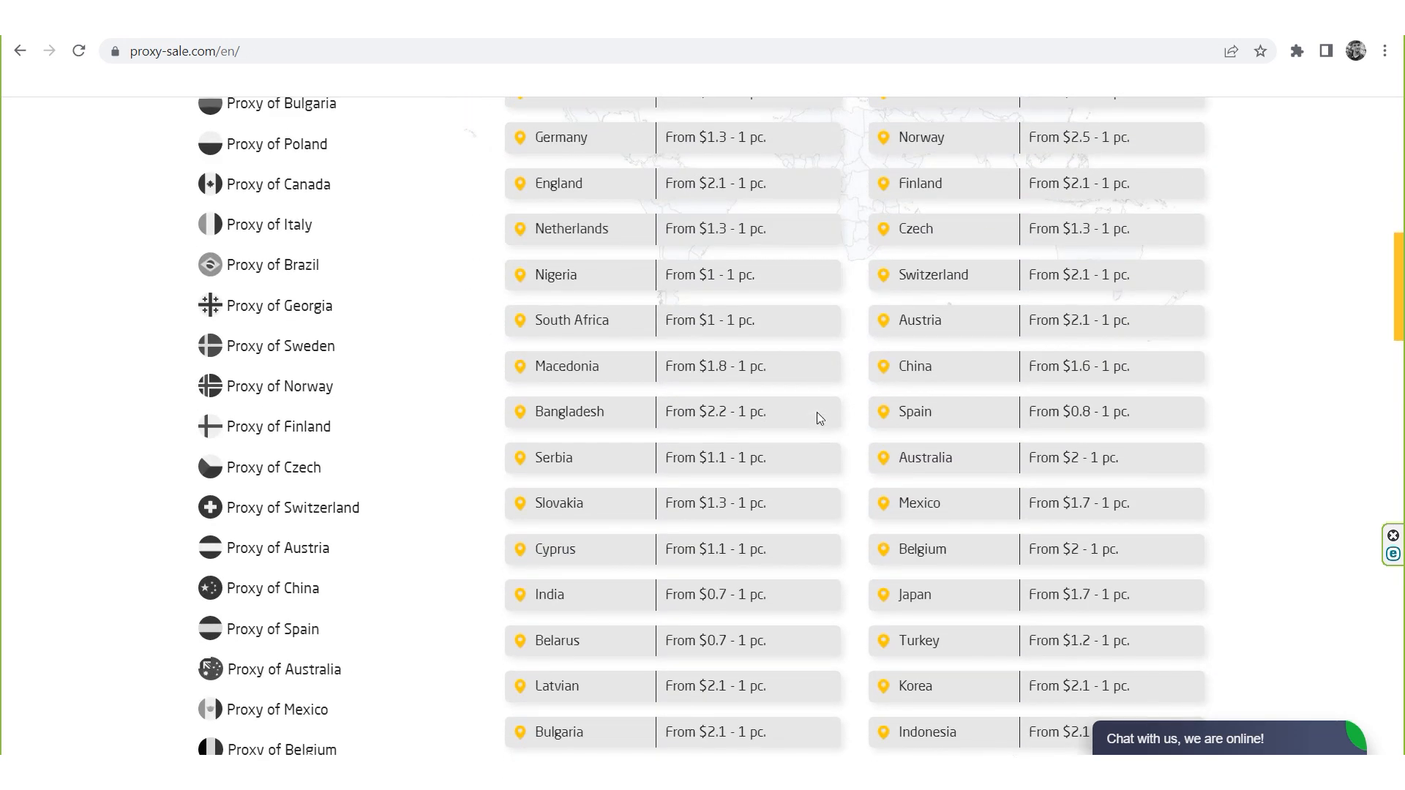
scroll(down, 3)
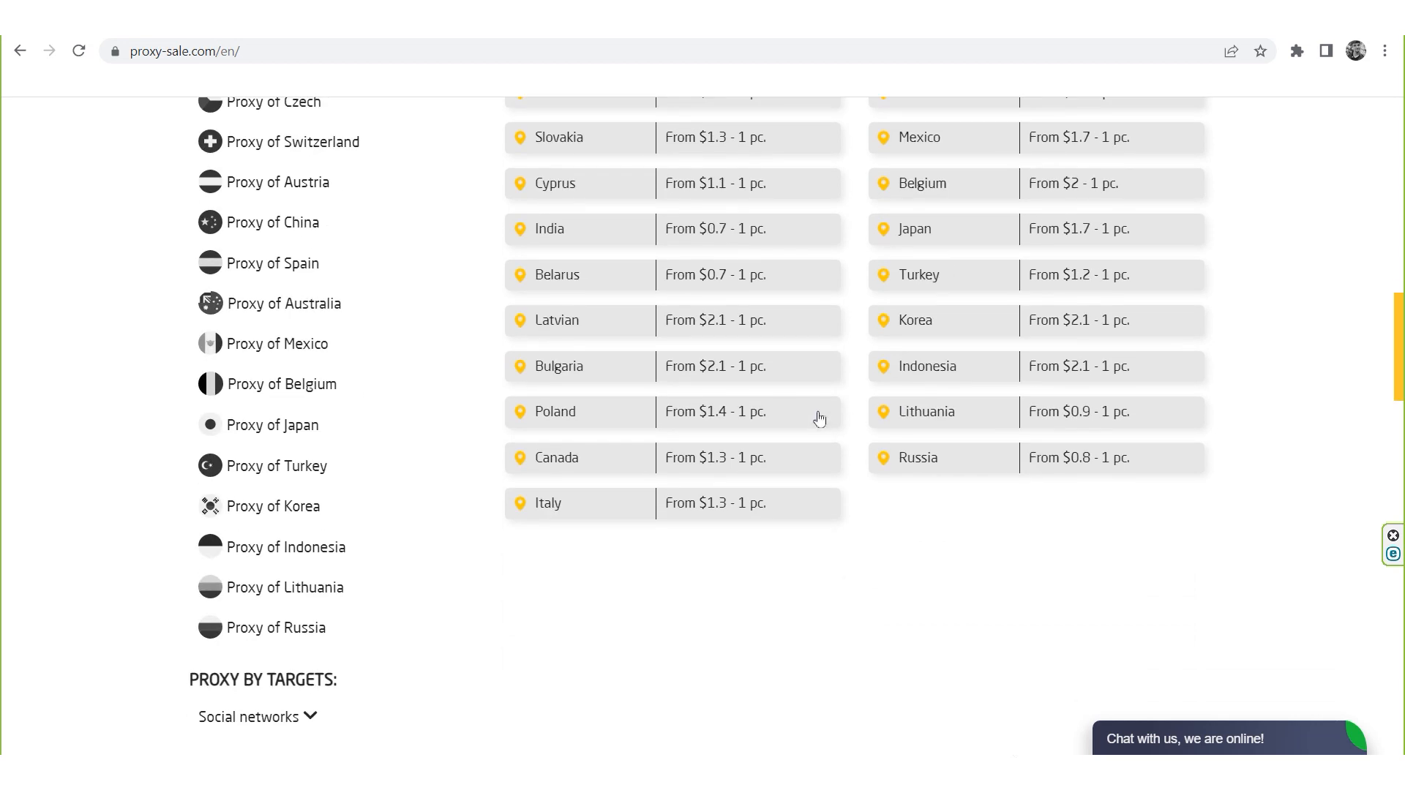
scroll(down, 3)
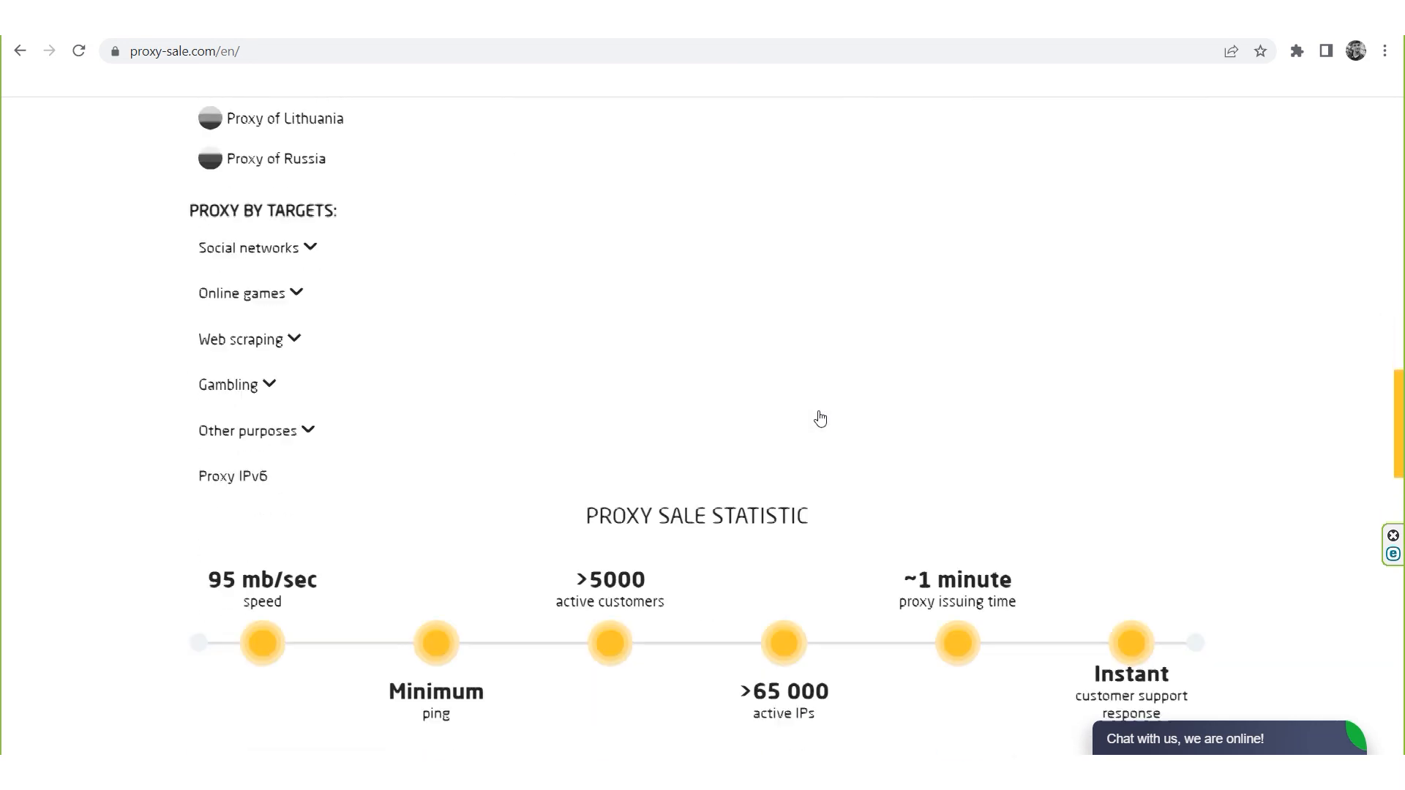
scroll(down, 3)
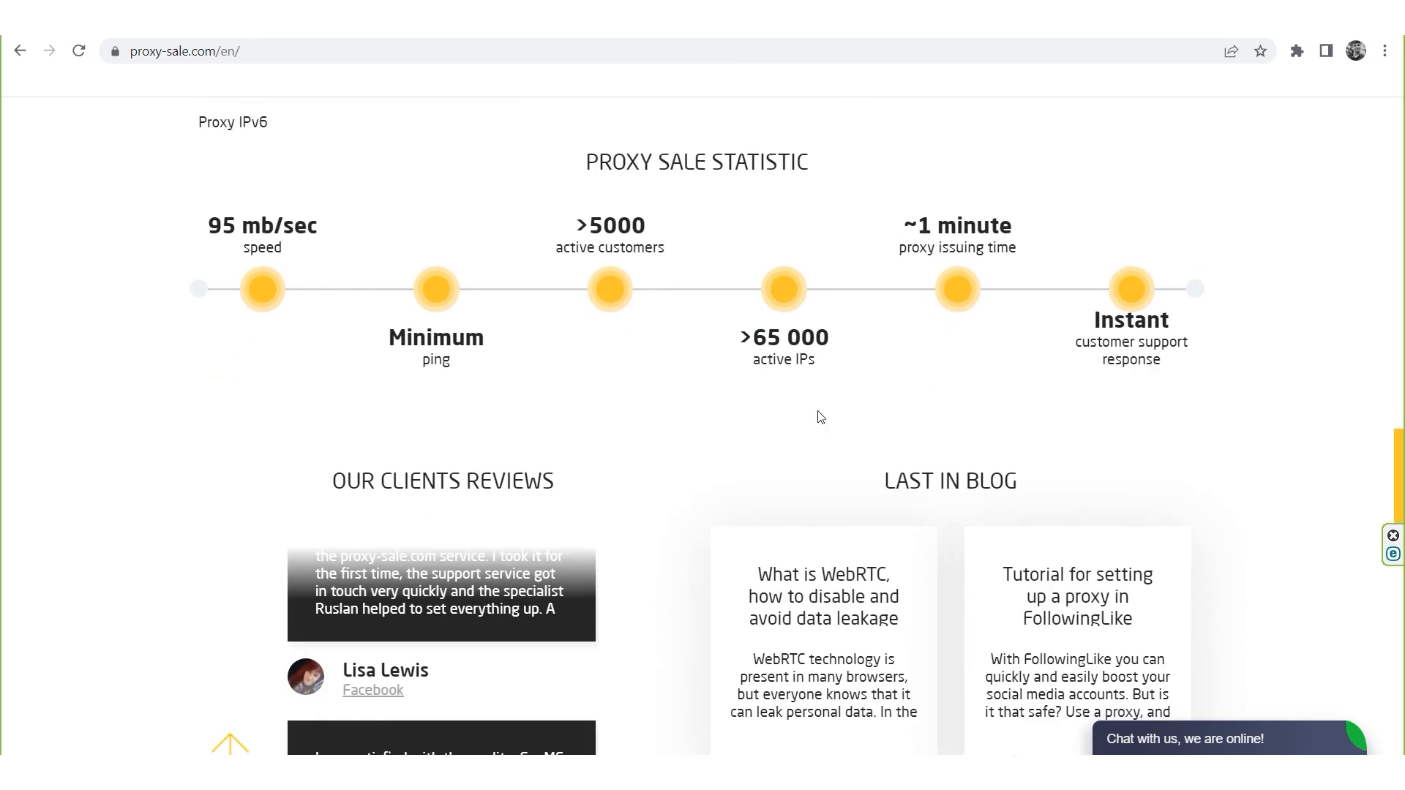
scroll(down, 3)
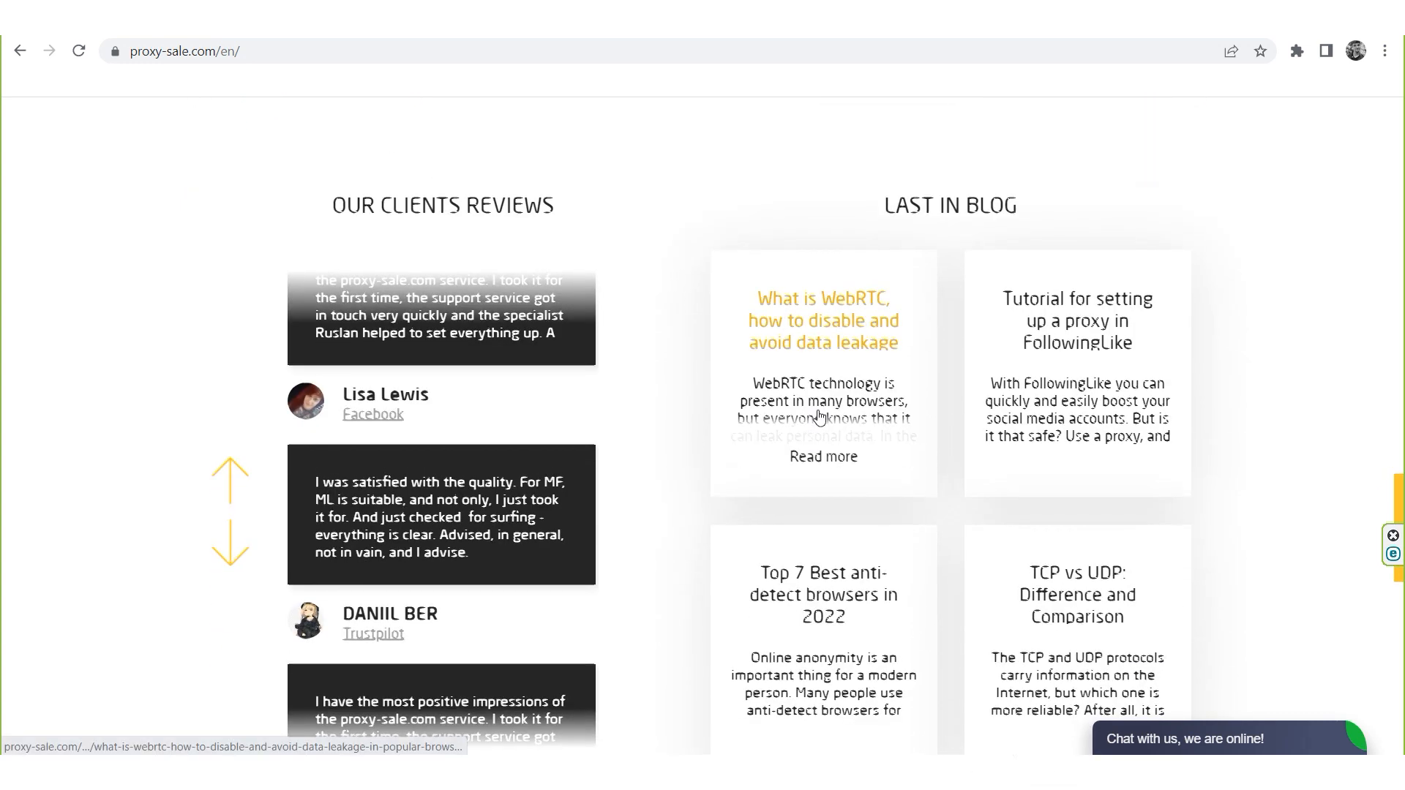